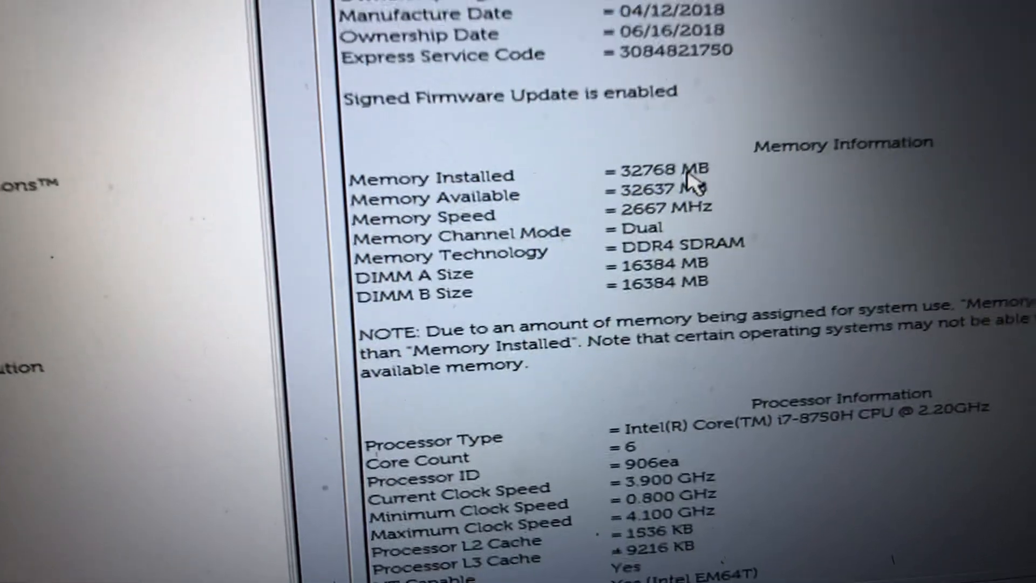
{"action": "scroll", "scroll_direction": "down", "scroll_amount": 3}
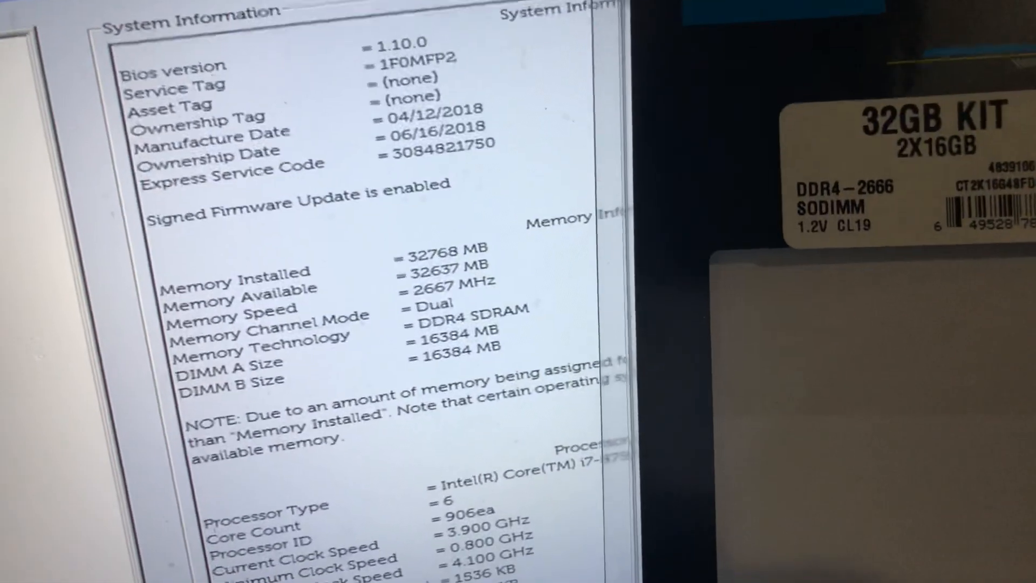
{"action": "scroll", "scroll_direction": "down", "scroll_amount": 3}
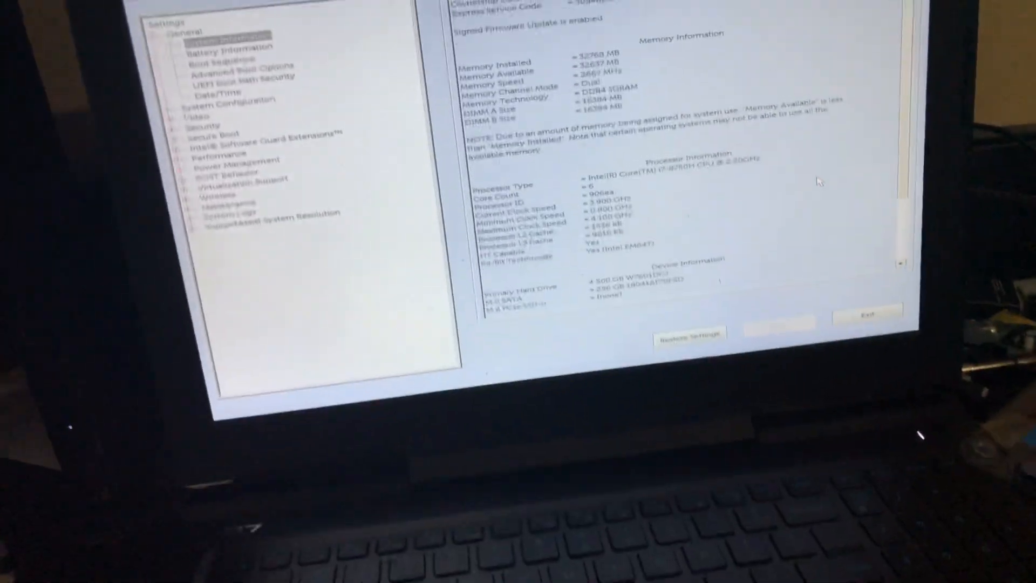
{"action": "scroll", "scroll_direction": "down", "scroll_amount": 3}
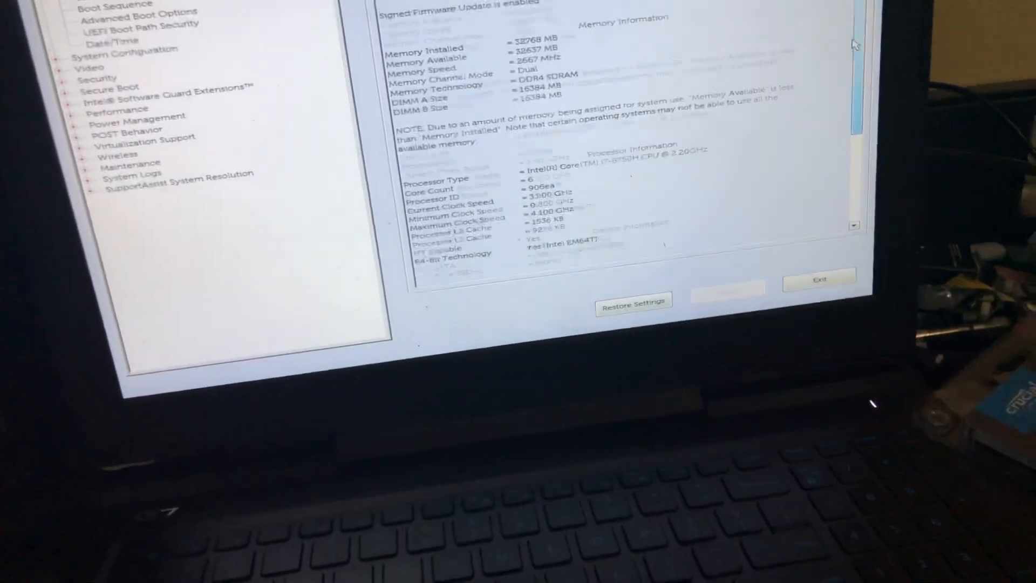